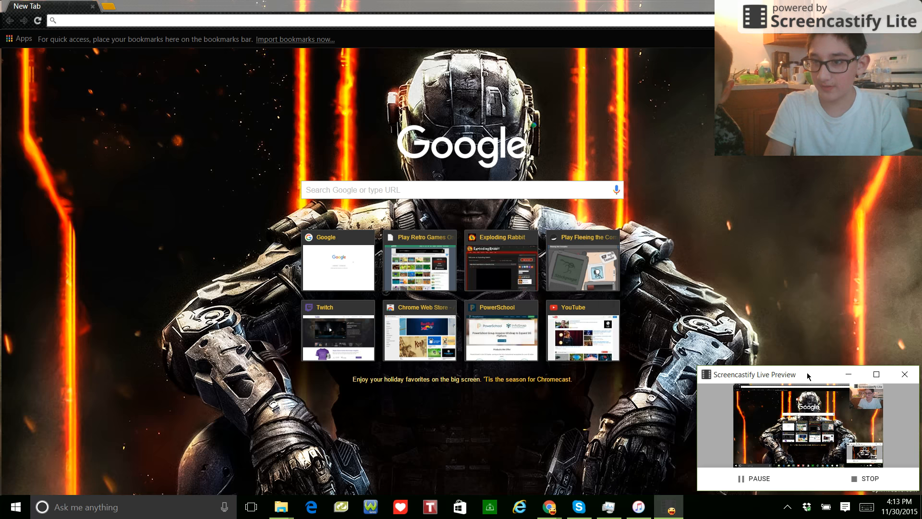
Step: Minimize the themed Chrome new-tab window to reveal the Windows 10 desktop
click(876, 374)
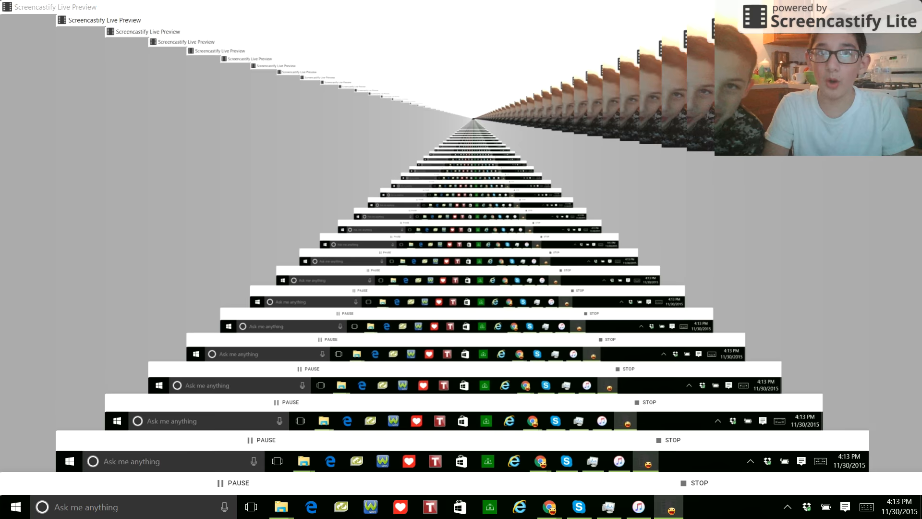
click(548, 506)
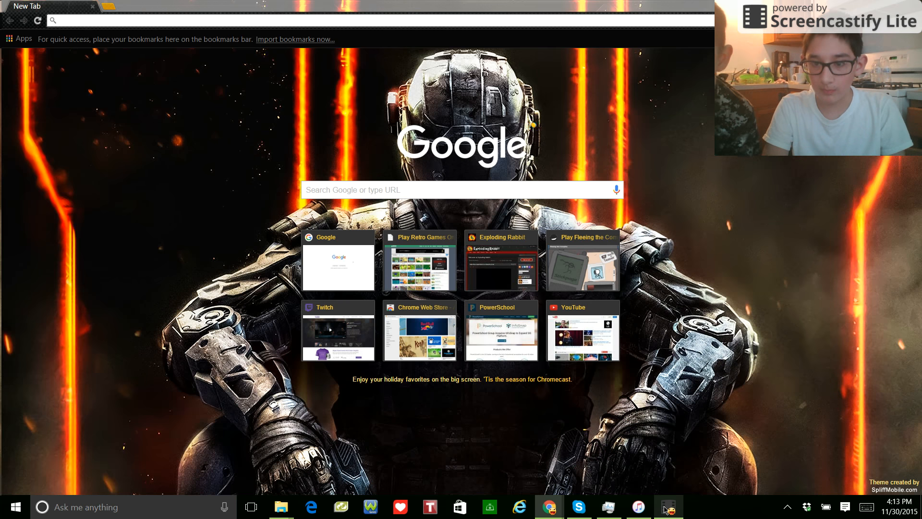
click(668, 507)
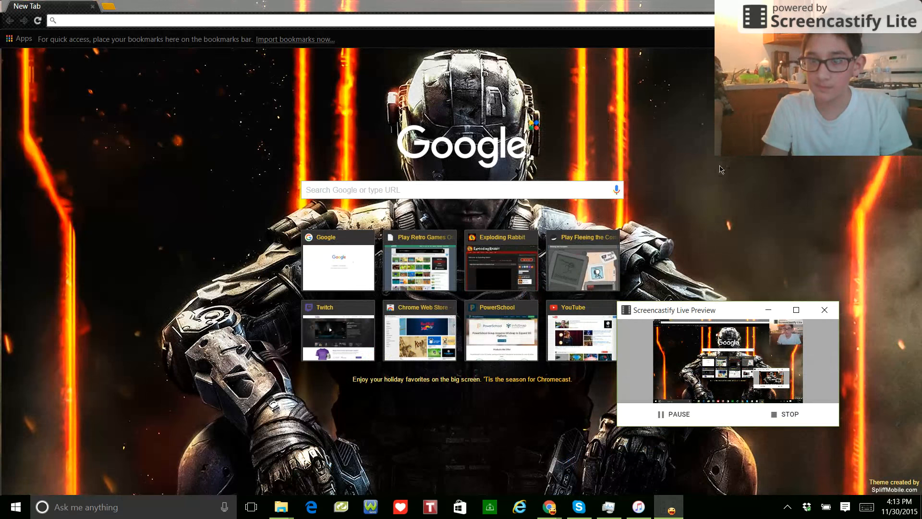
drag(669, 310, 765, 380)
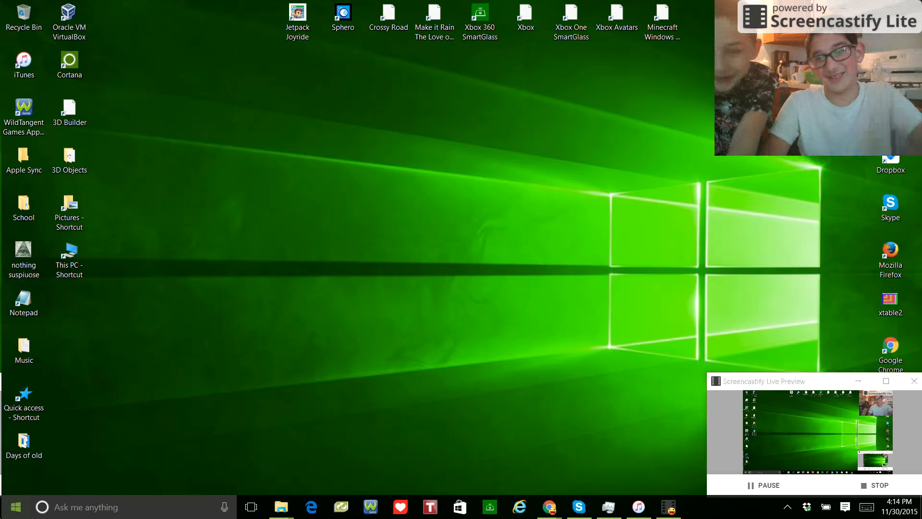
Step: Add a new Chrome person with a desktop shortcut, then go back to the desktop
click(14, 507)
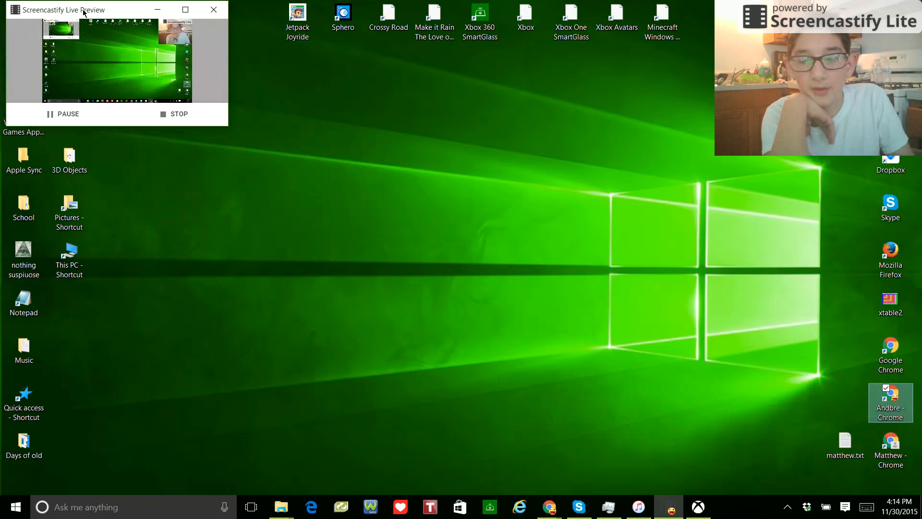
click(890, 447)
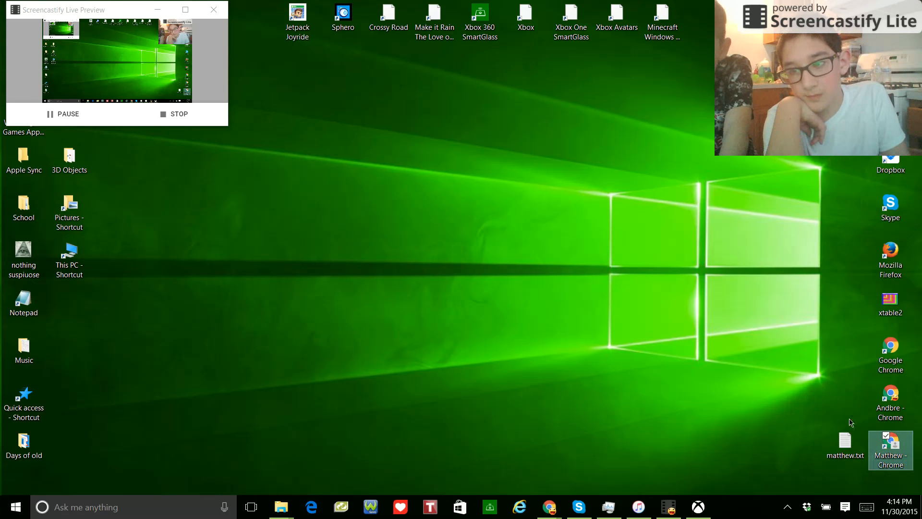
Step: Launch the Matthew profile from its desktop shortcut and dismiss the switching-people tip
double_click(890, 442)
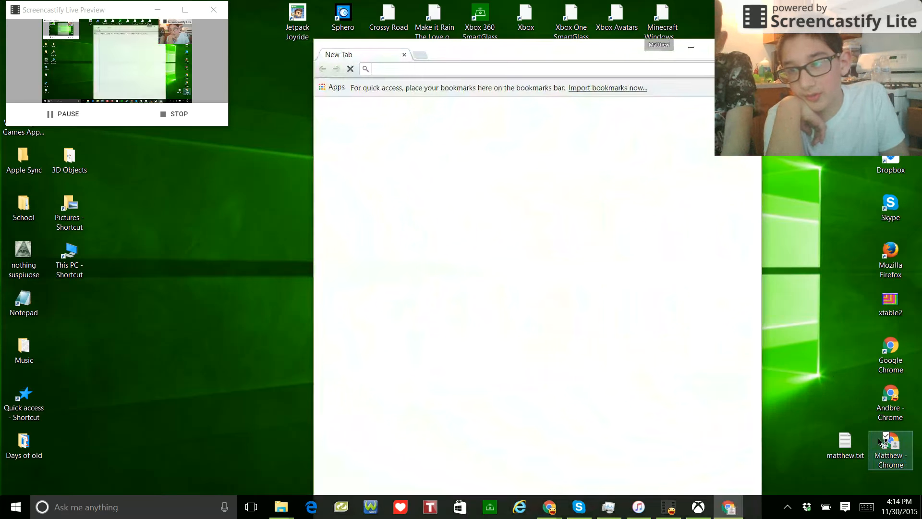
click(659, 46)
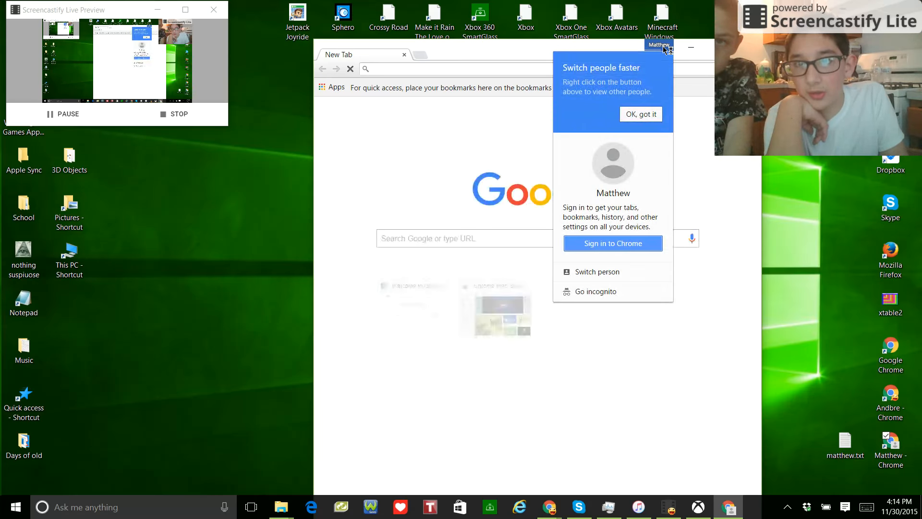
click(640, 114)
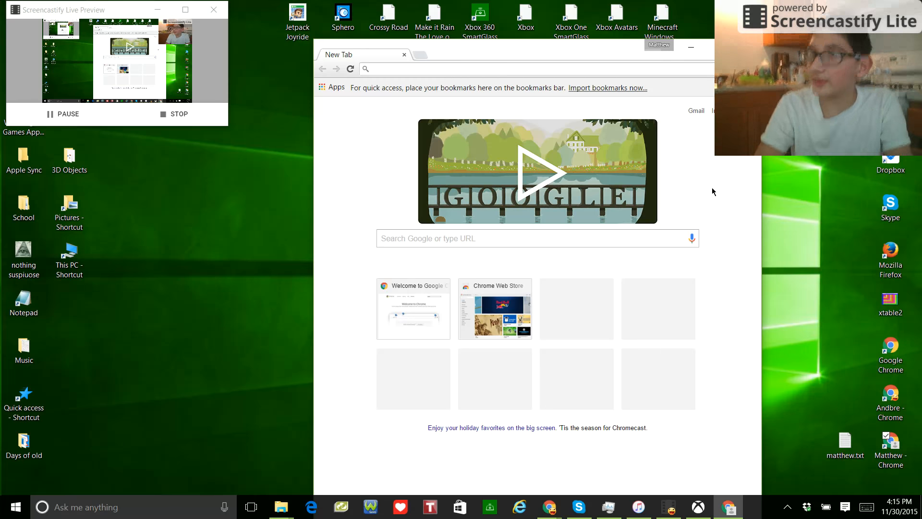
mouse_move(676, 155)
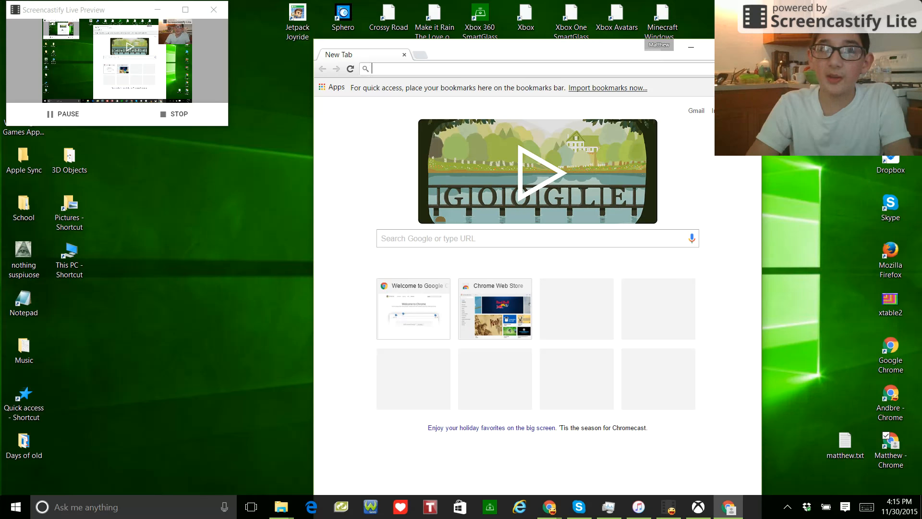
mouse_move(322, 124)
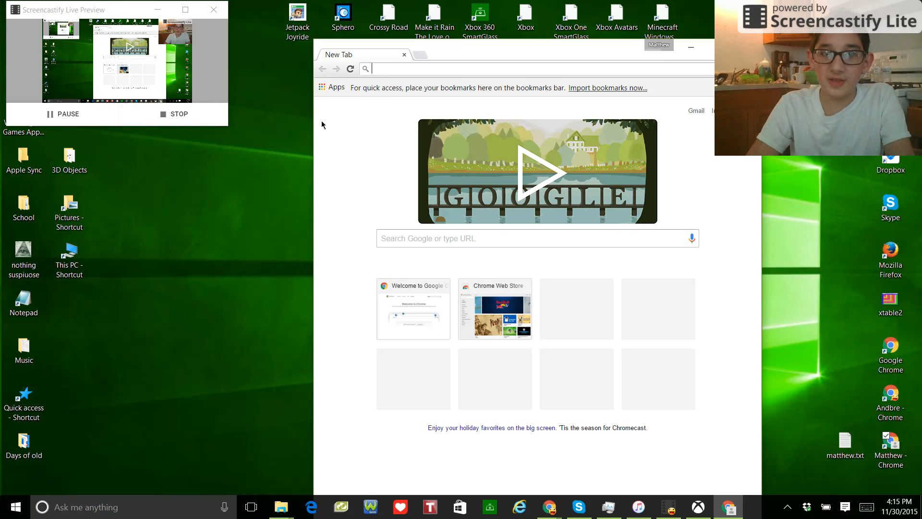
Step: Browse the Chrome Web Store's Themes section and open the Fallout 4 theme details
click(495, 308)
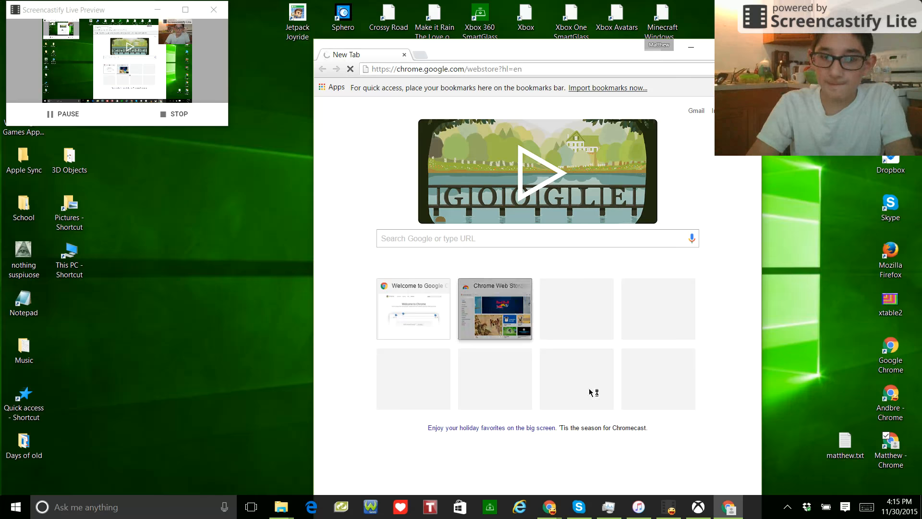
click(494, 309)
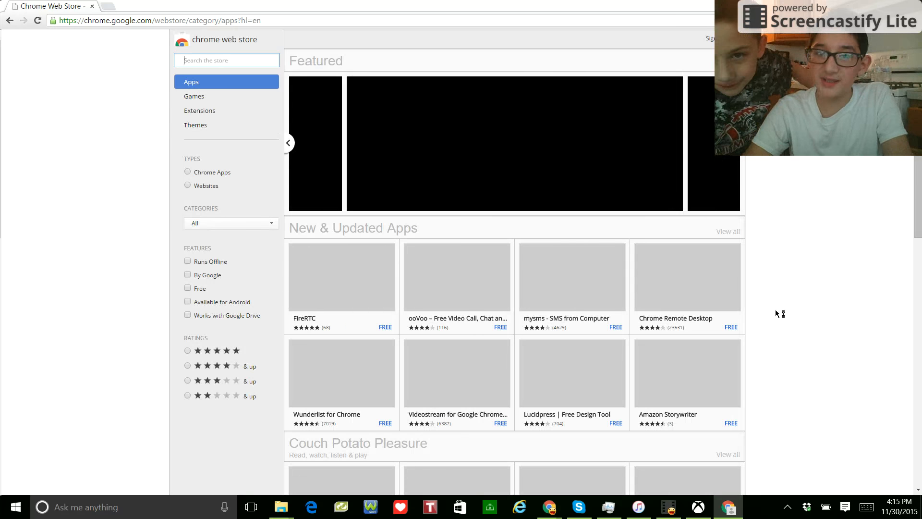
click(195, 125)
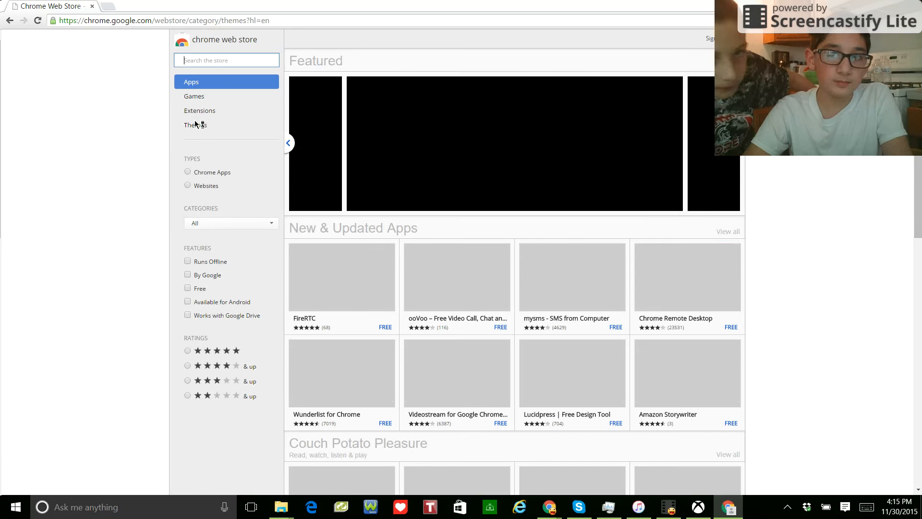
click(196, 124)
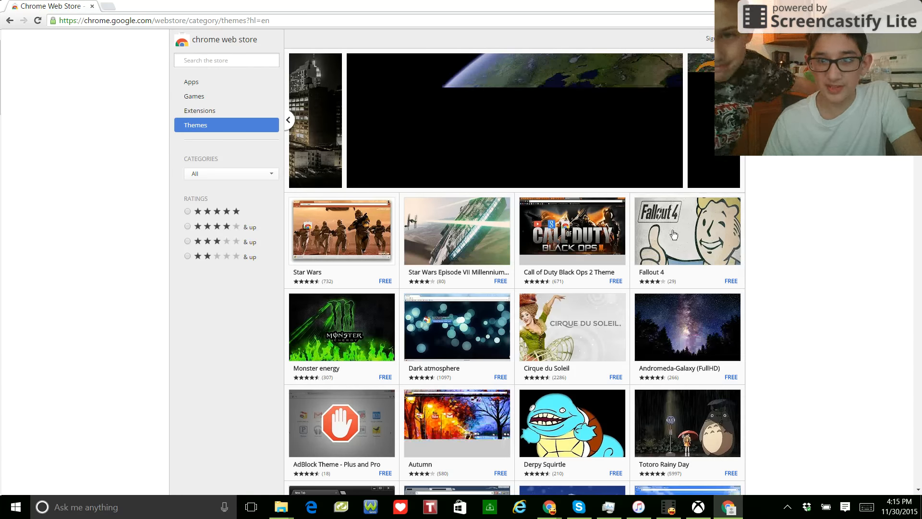
click(686, 230)
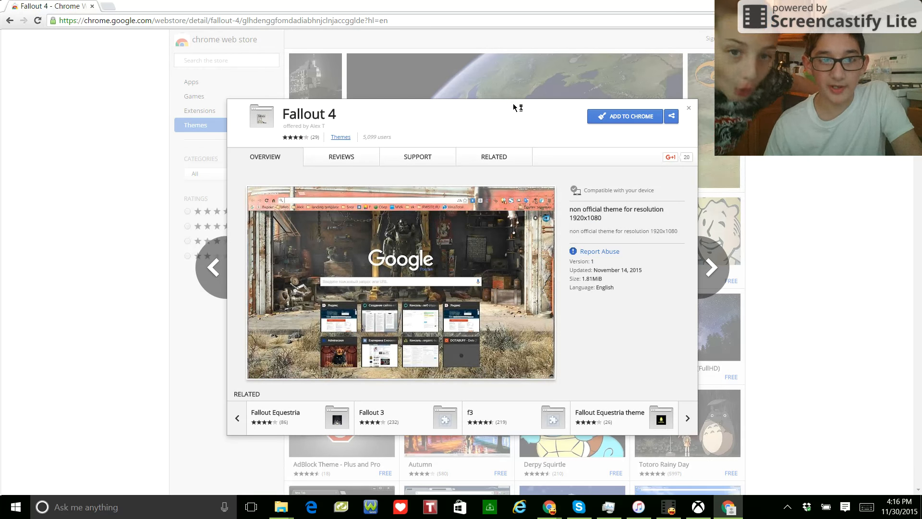
Step: Add the Fallout 4 theme to Chrome and close its details dialog
click(625, 116)
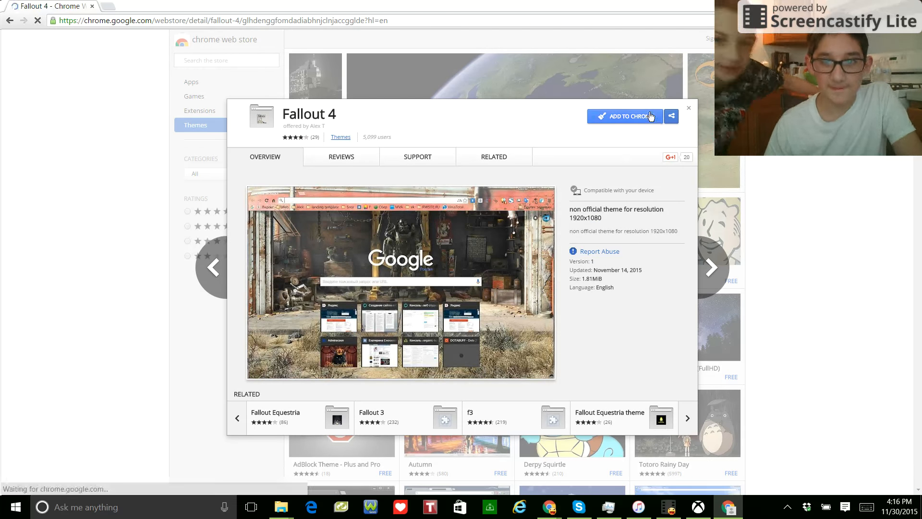
click(625, 116)
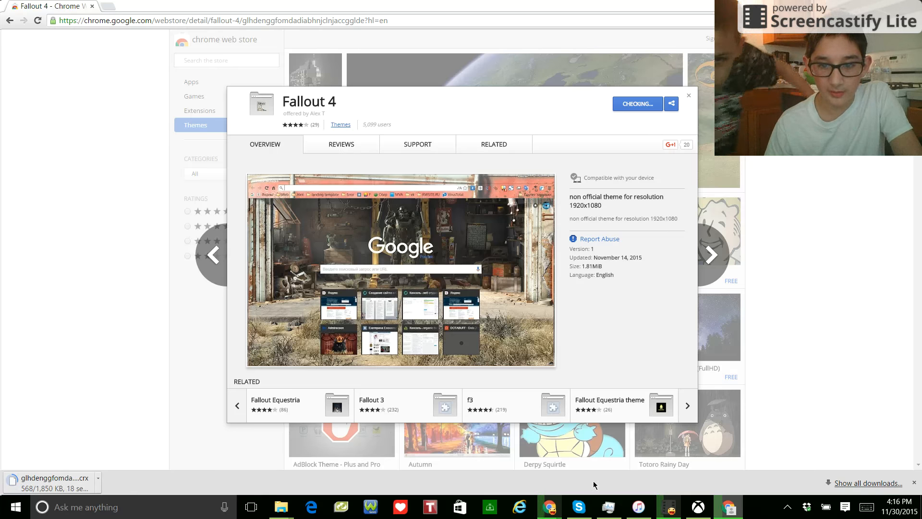
mouse_move(550, 506)
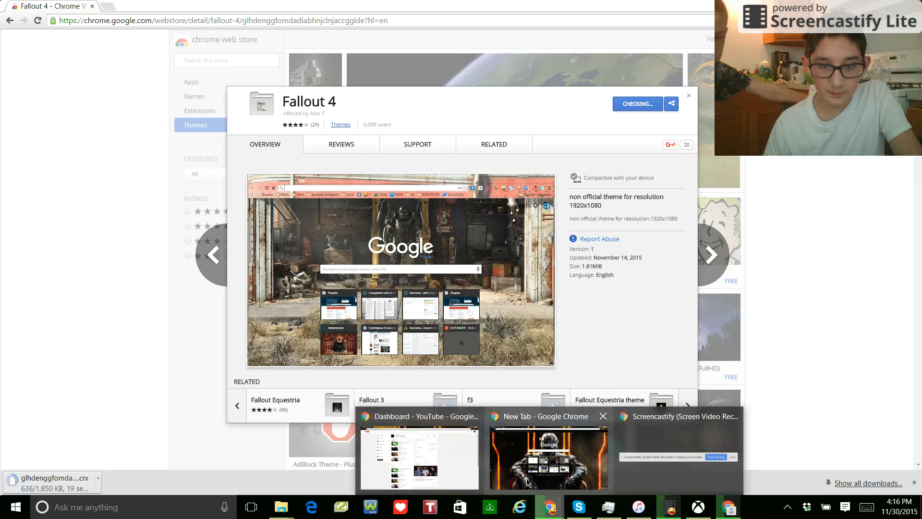
click(548, 416)
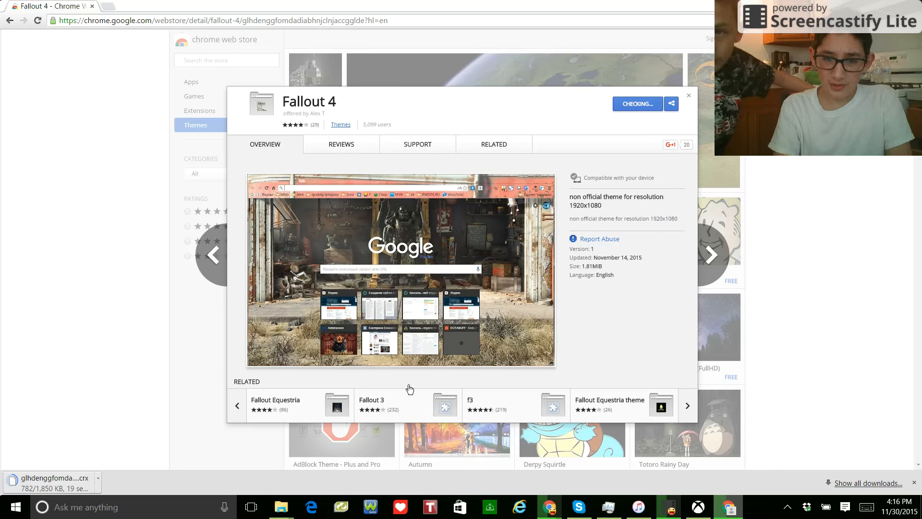
mouse_move(531, 288)
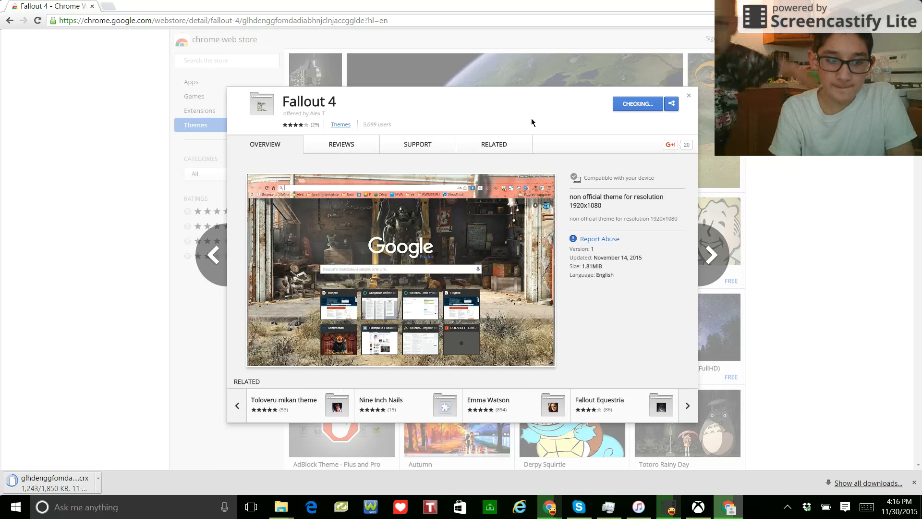
click(689, 95)
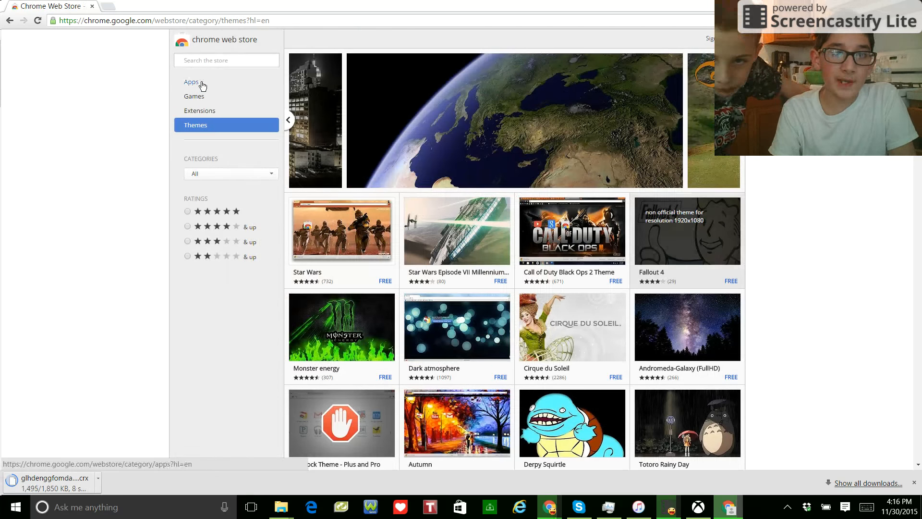
Step: Switch the store to Apps and search 'scree', picking the Screencastify suggestion
click(191, 81)
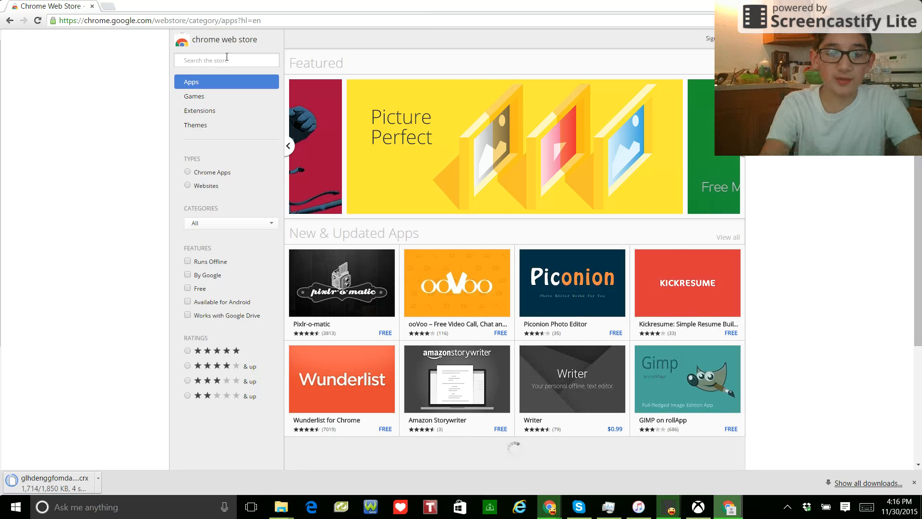
text(screen)
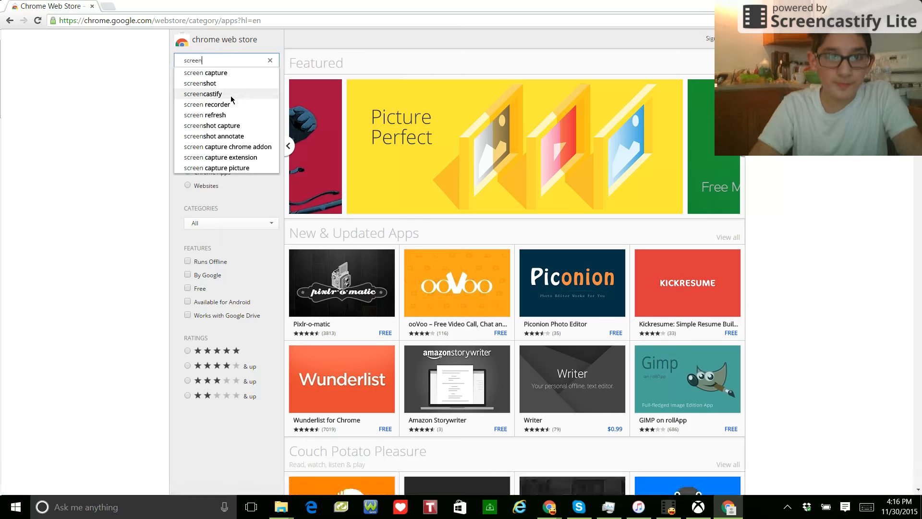
click(203, 94)
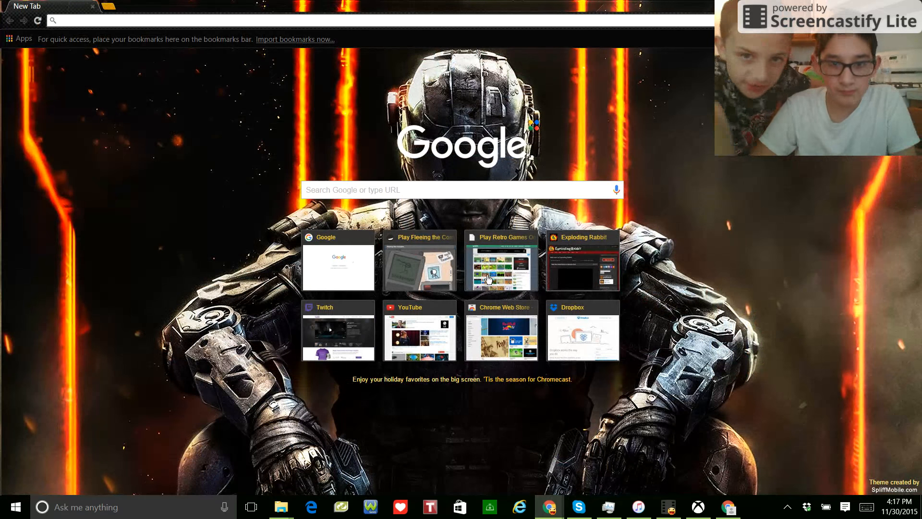
mouse_move(393, 284)
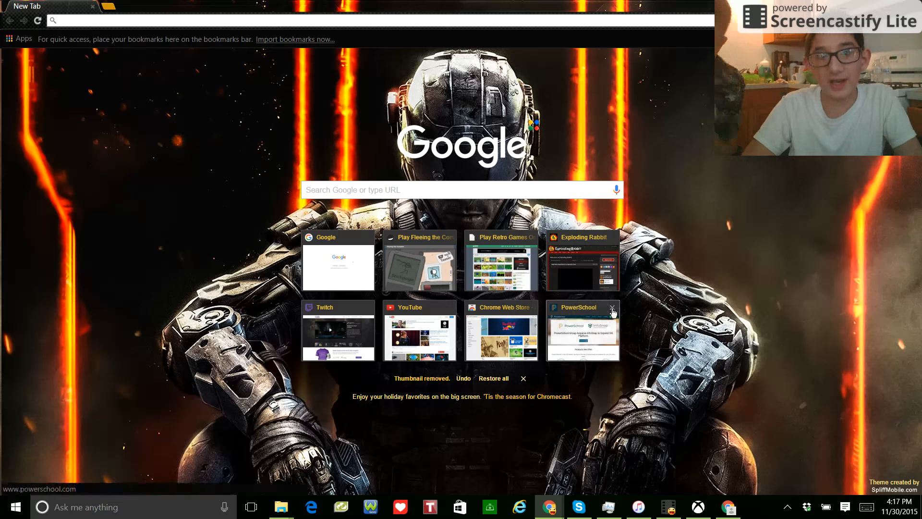
Step: Remove the PowerSchool tile from the New Tab page's most-visited shortcuts
click(611, 306)
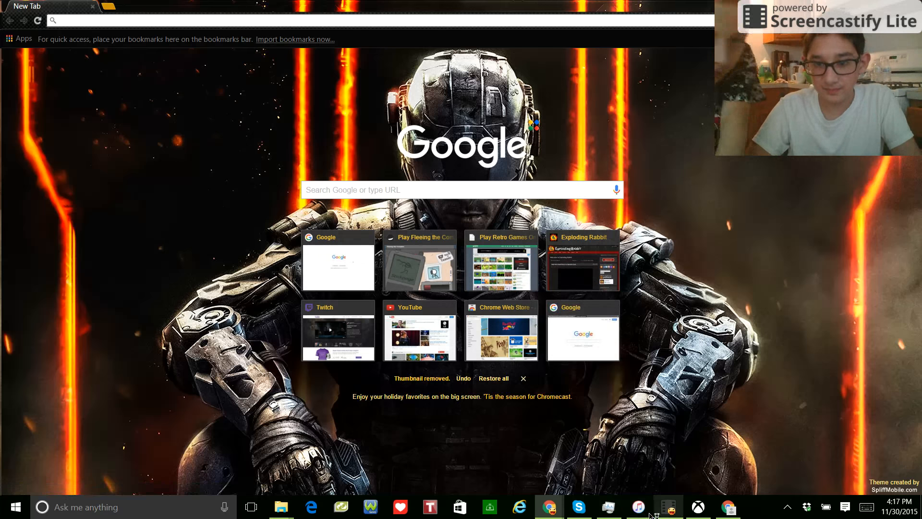
mouse_move(549, 507)
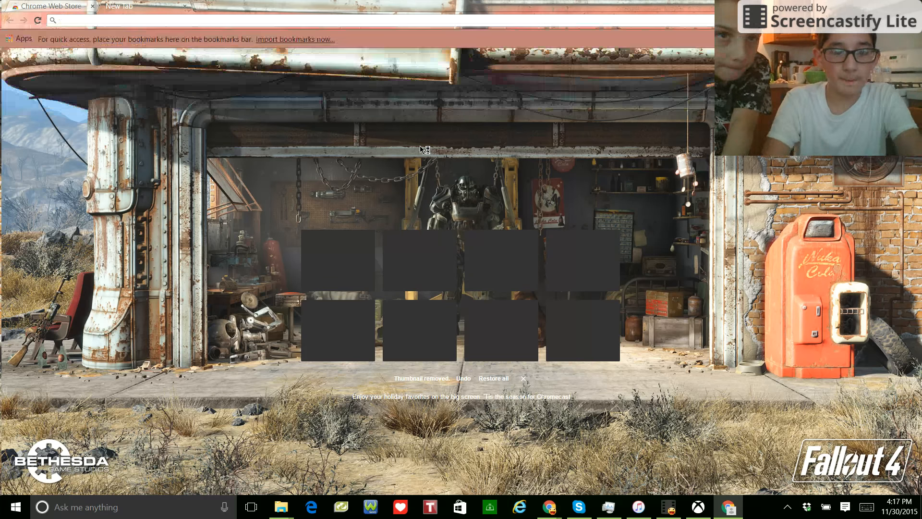
Step: Visit youtube.com, then open the profile's picture-and-name editor in Settings
text(youtube.com)
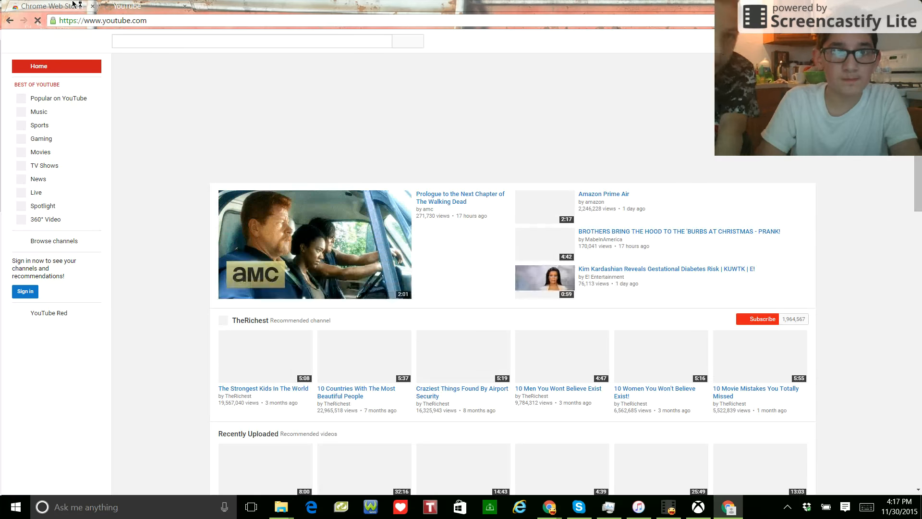
click(209, 6)
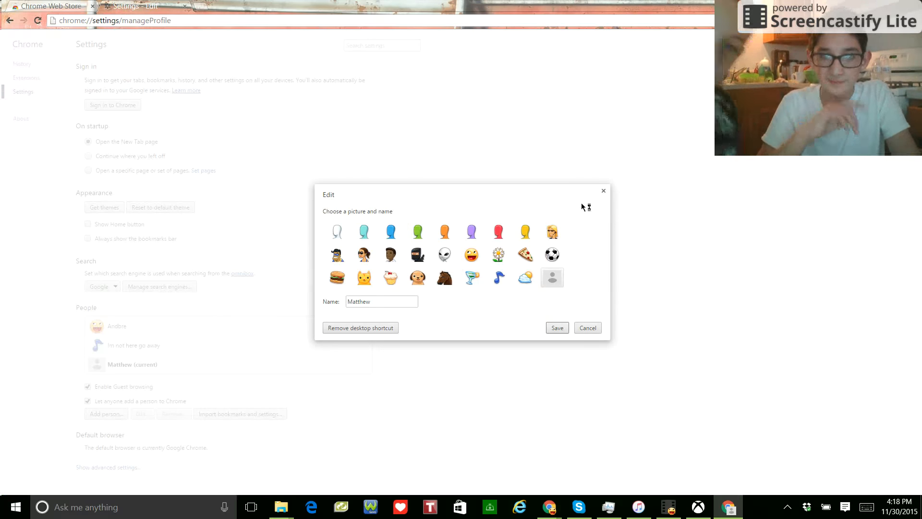
Step: Choose the puppy avatar for the Matthew profile and save it
click(417, 231)
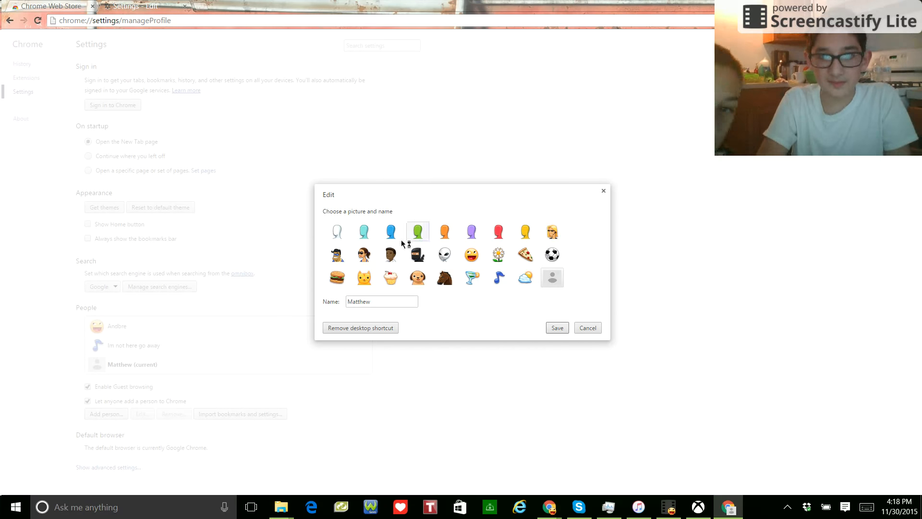
click(471, 255)
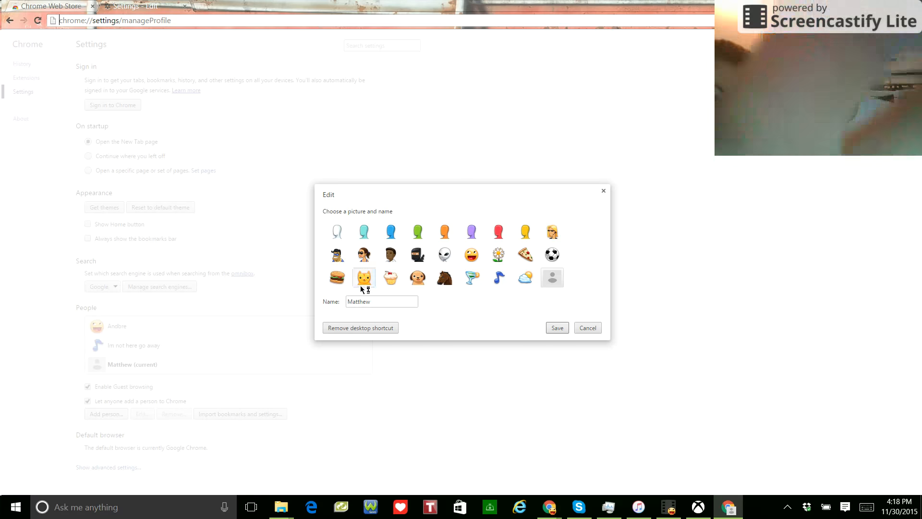
click(418, 278)
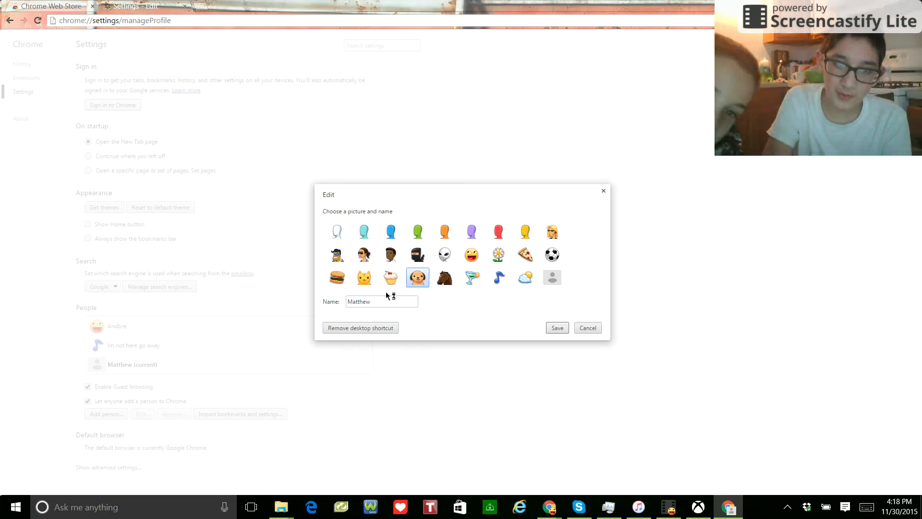
click(381, 301)
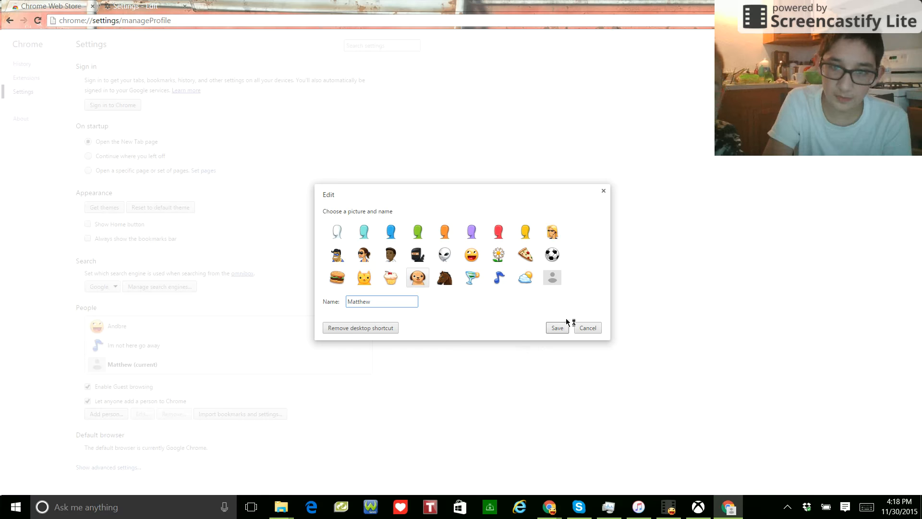
click(556, 327)
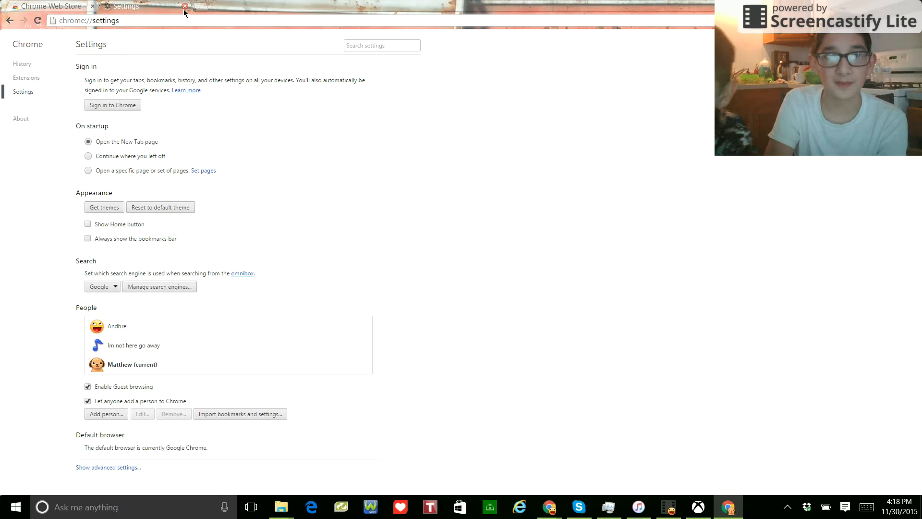
Step: Close the Settings tab and return to the Fallout 4–themed New Tab
click(186, 7)
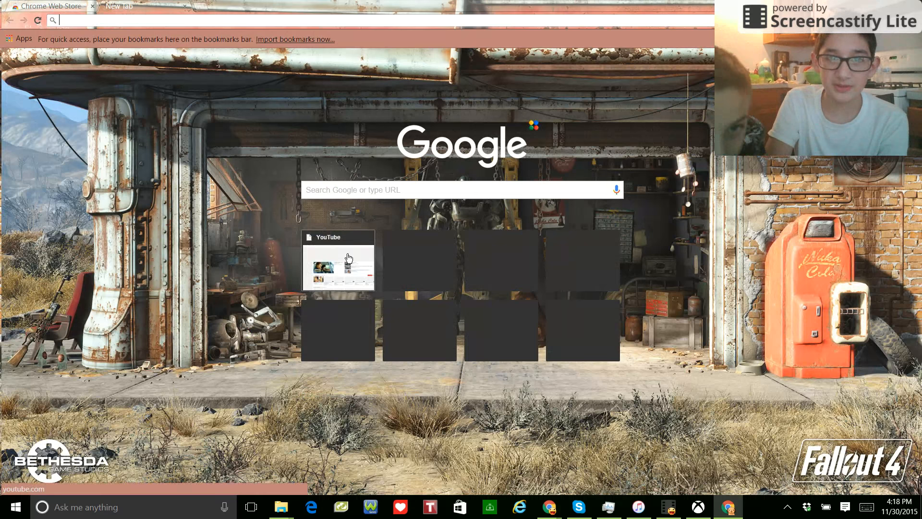
text(s)
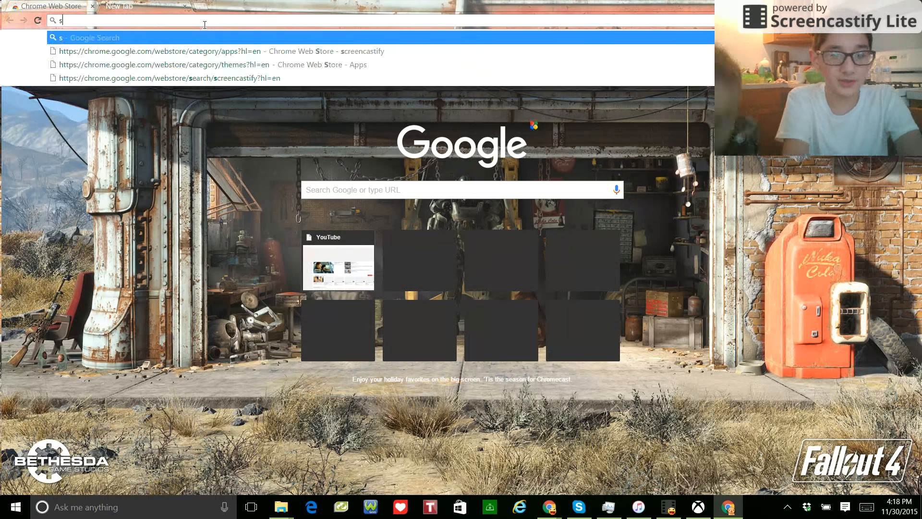
text(tify?hl=en)
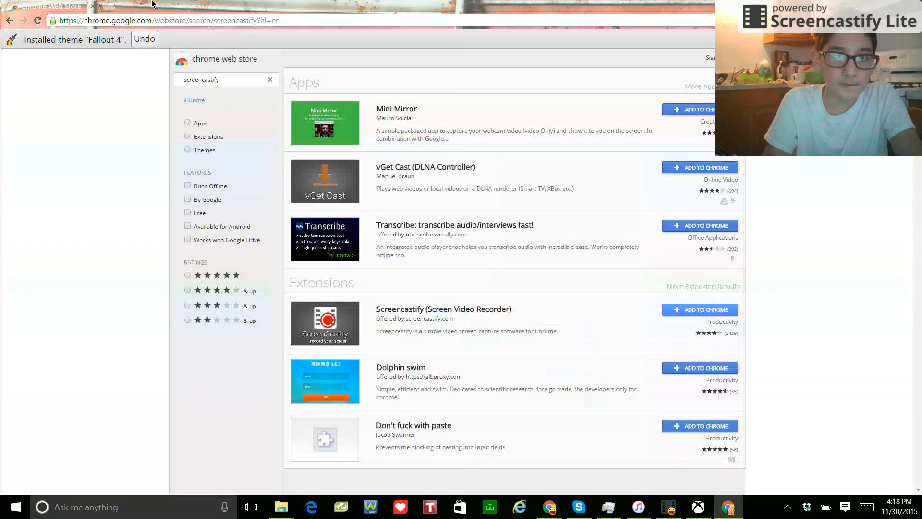
click(117, 6)
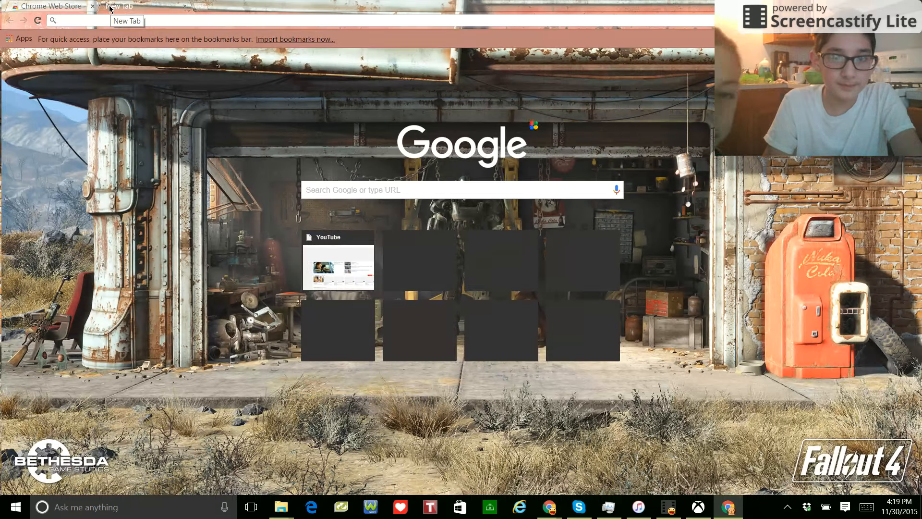
Step: Load roblox.com in the second tab's address bar
text(w)
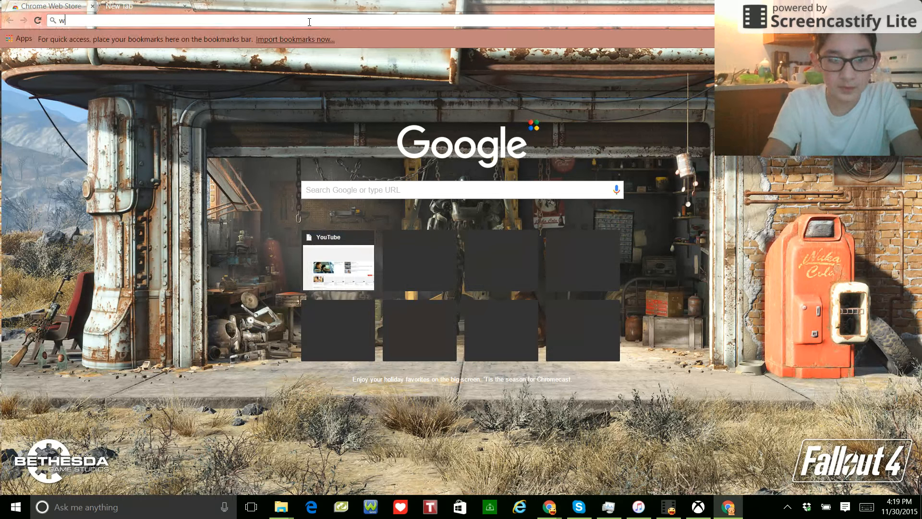
text(roblox.com)
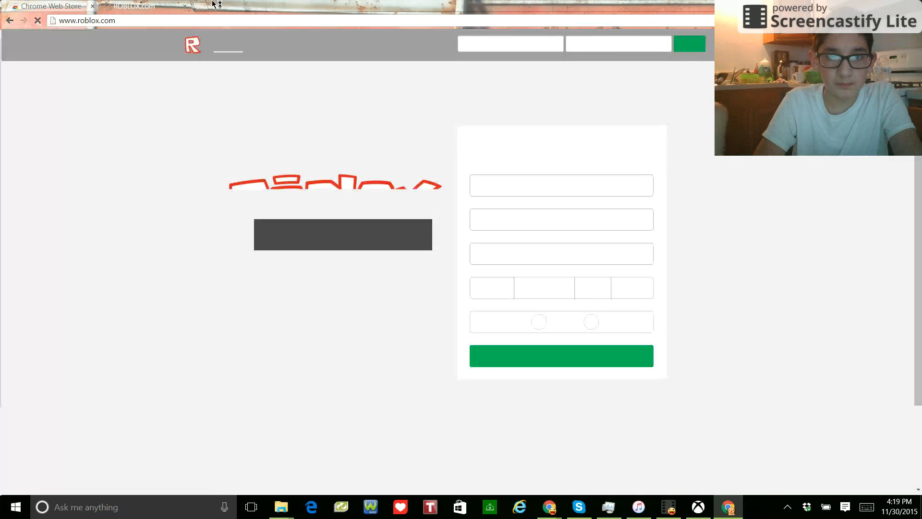
mouse_move(207, 7)
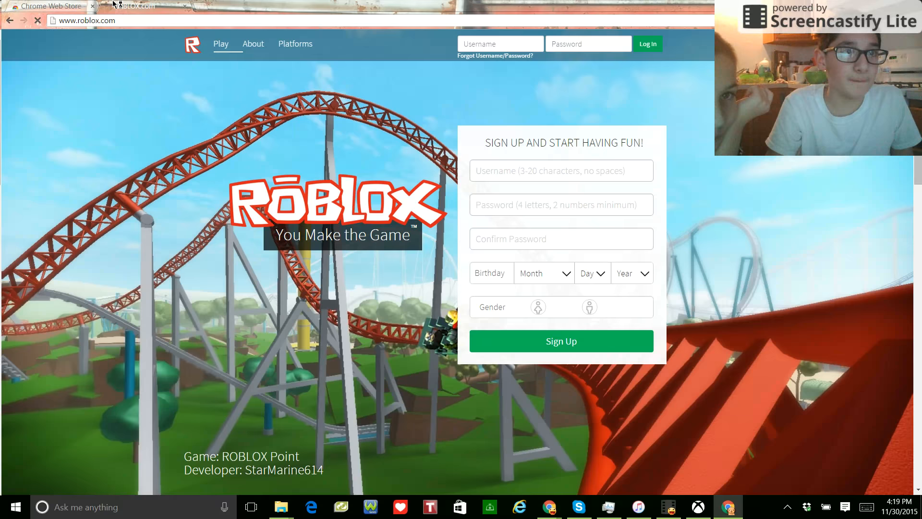
Step: Toggle between the Chrome Web Store and Roblox tabs, then replace Roblox with a new tab
click(50, 5)
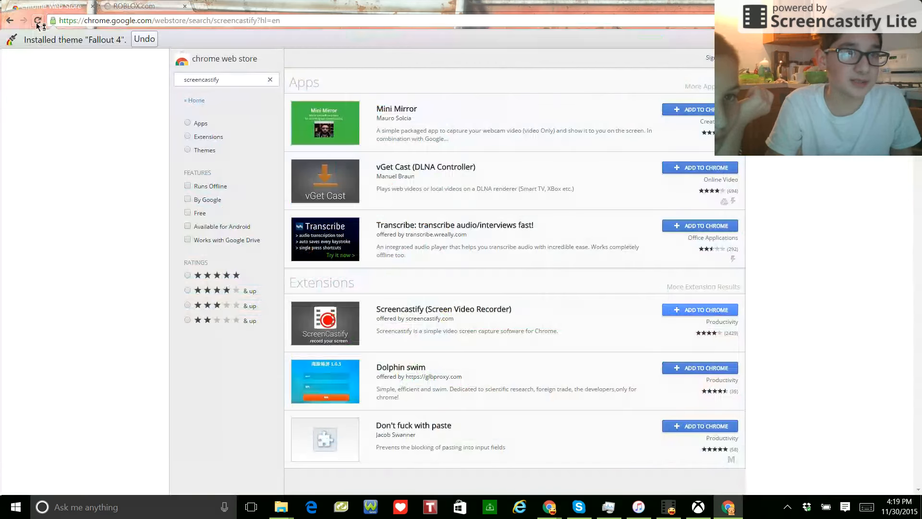
click(135, 6)
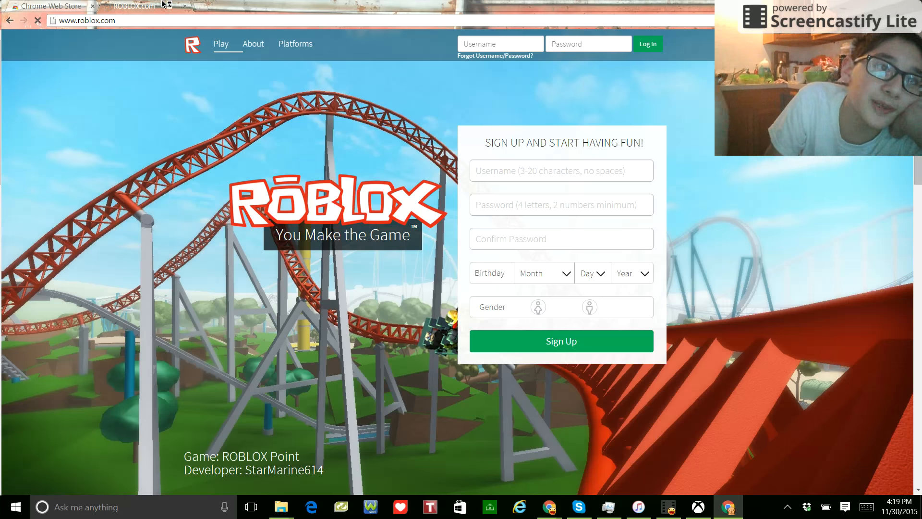
click(50, 6)
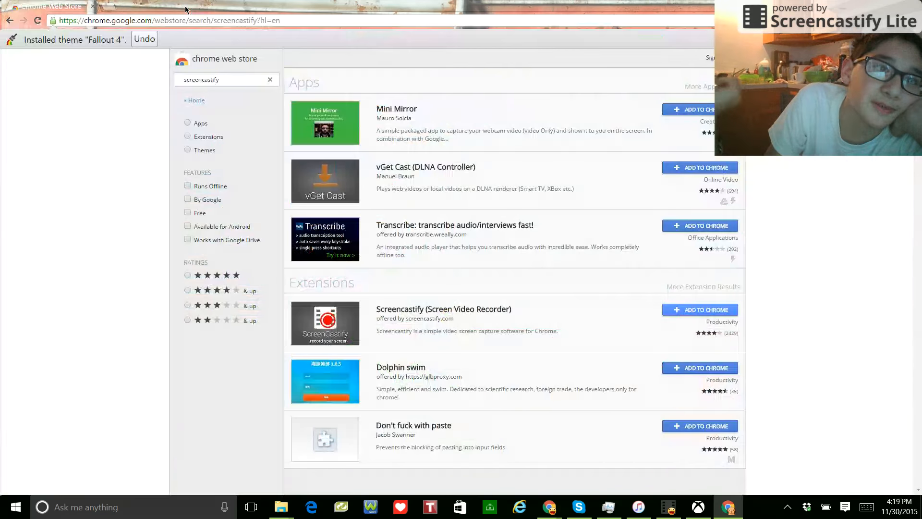
click(118, 6)
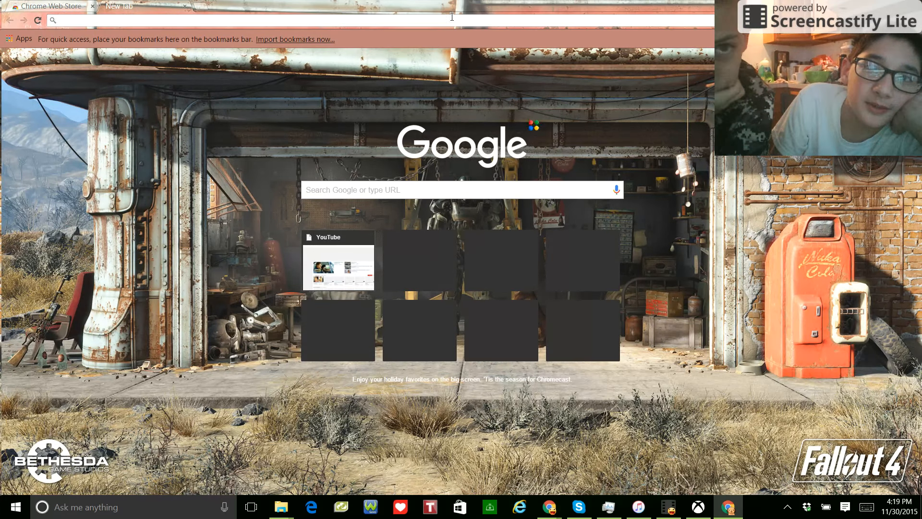
Step: Visit friv.com, then bring the Black Ops–themed original profile window to the front
text(friv.com)
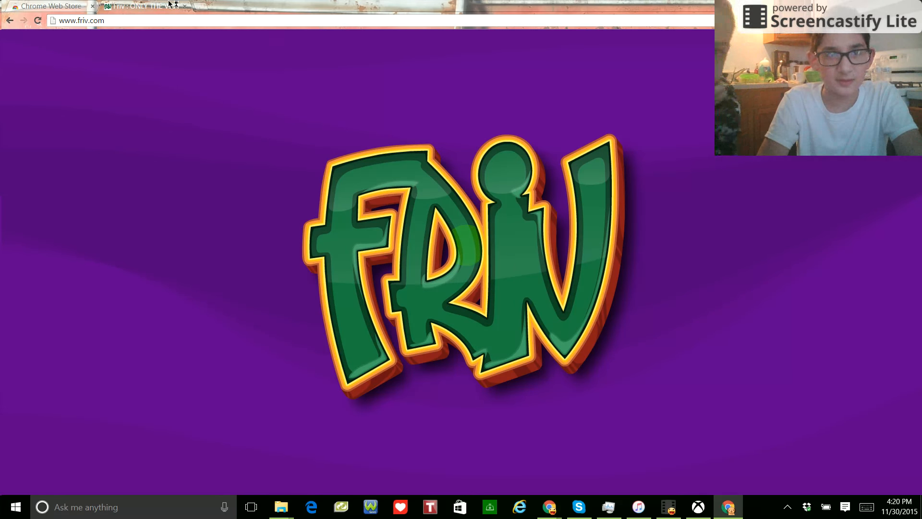
click(50, 6)
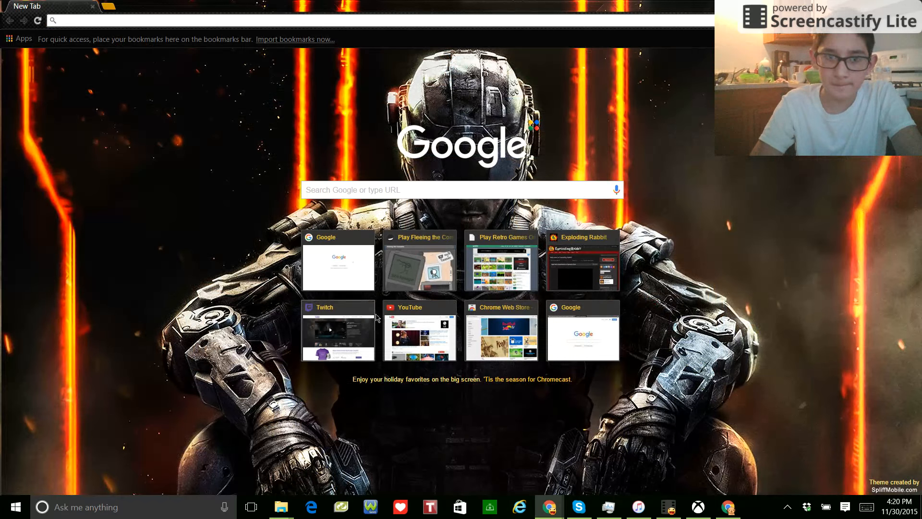
Step: Minimize the Black Ops window and restore the Fallout 4 profile window from the taskbar
click(338, 331)
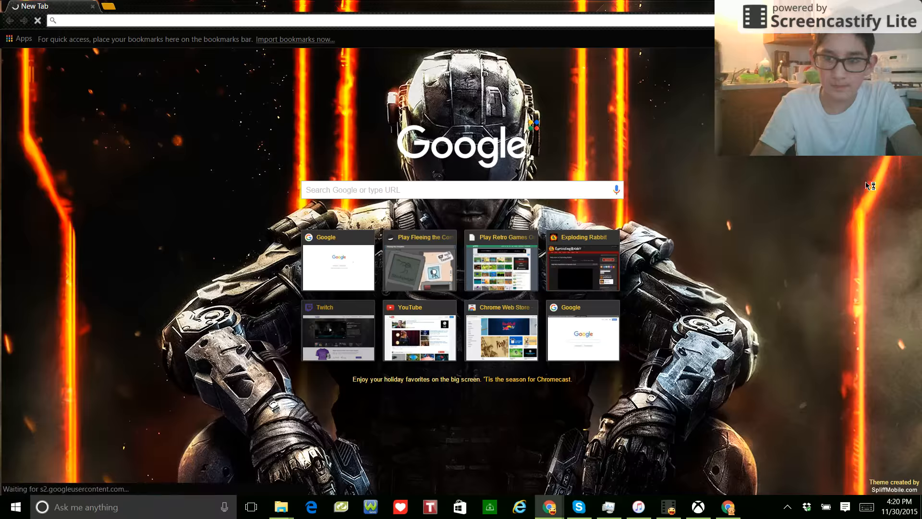
click(338, 330)
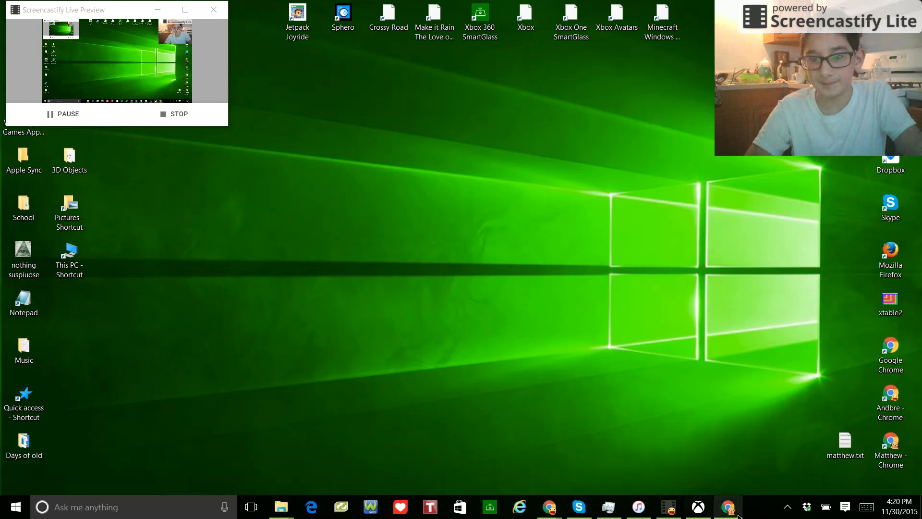
click(728, 506)
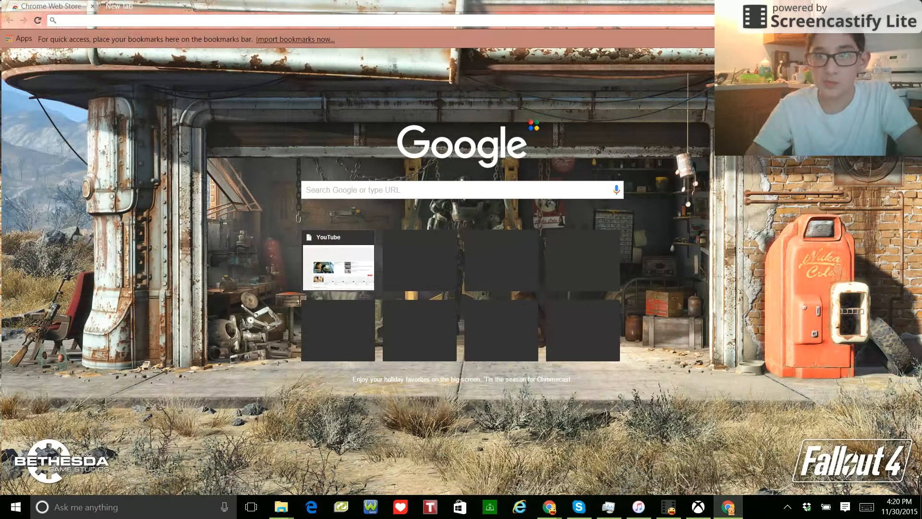